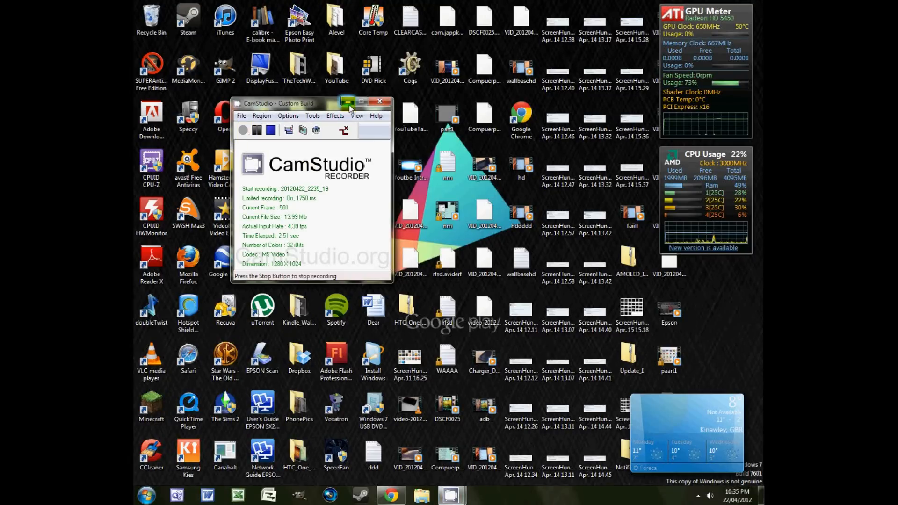
Step: Minimize CamStudio and restore Chrome showing the XDA kernel thread
{"action": "left_click", "coordinate": [380, 102]}
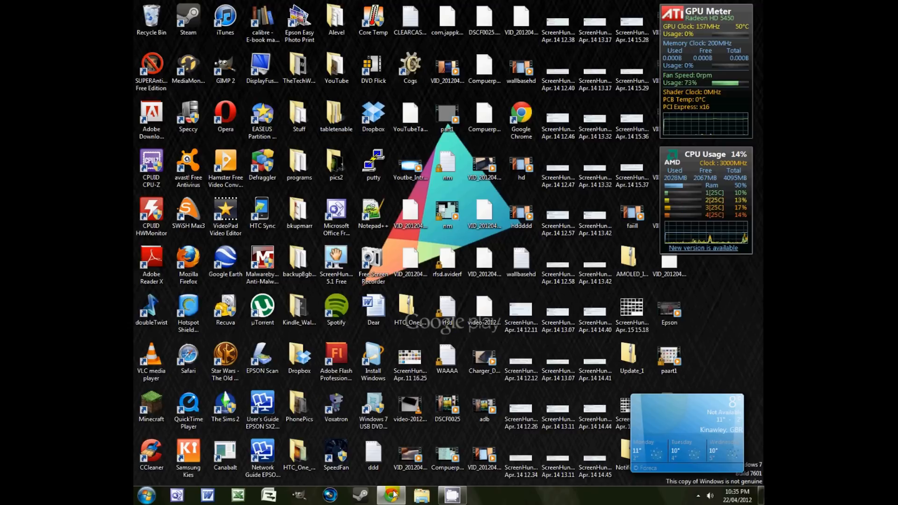
{"action": "left_click", "coordinate": [391, 495]}
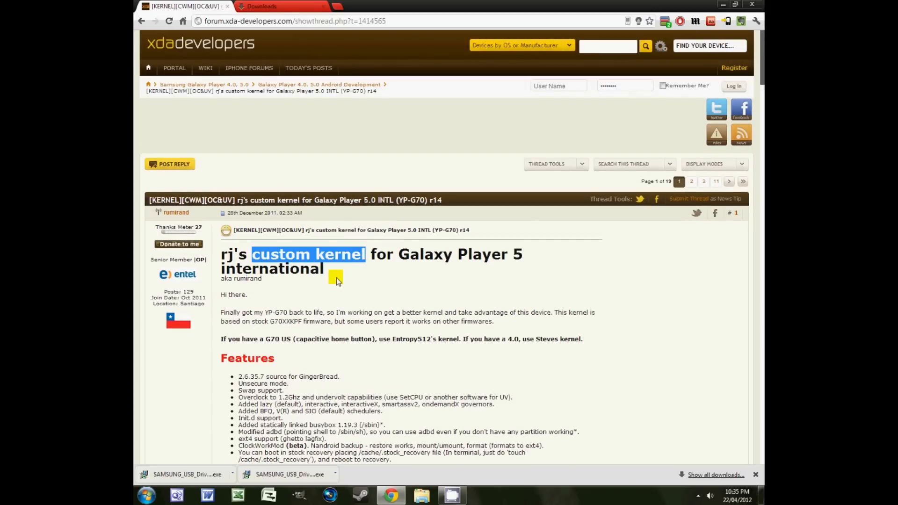
Step: Read the r14 kernel post, highlighting words, down to the Download list
{"action": "double_click", "coordinate": [341, 254]}
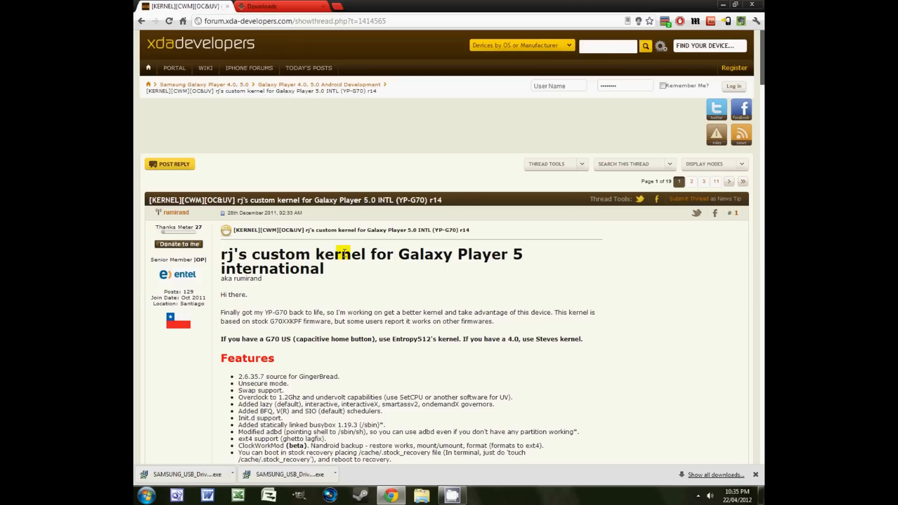
{"action": "mouse_move", "coordinate": [372, 289]}
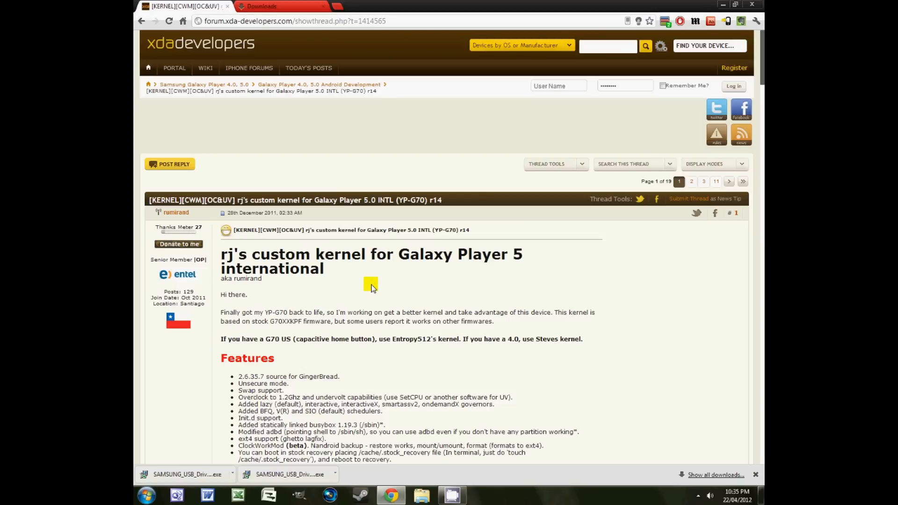
{"action": "mouse_move", "coordinate": [334, 250]}
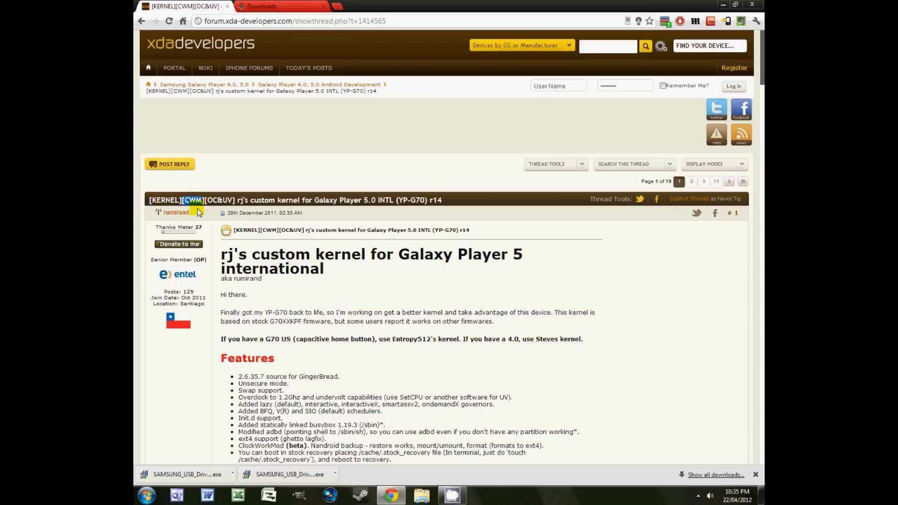
{"action": "scroll", "scroll_direction": "down", "scroll_amount": 3}
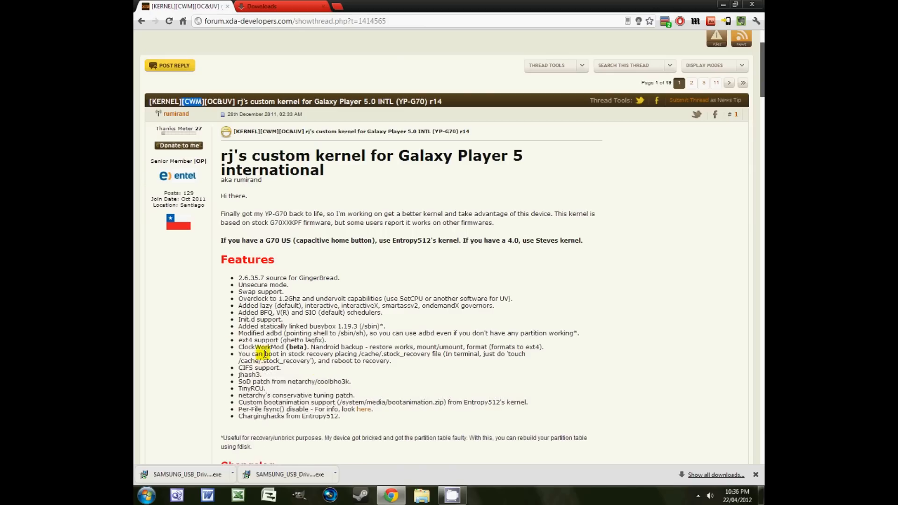
{"action": "scroll", "scroll_direction": "up", "scroll_amount": 3}
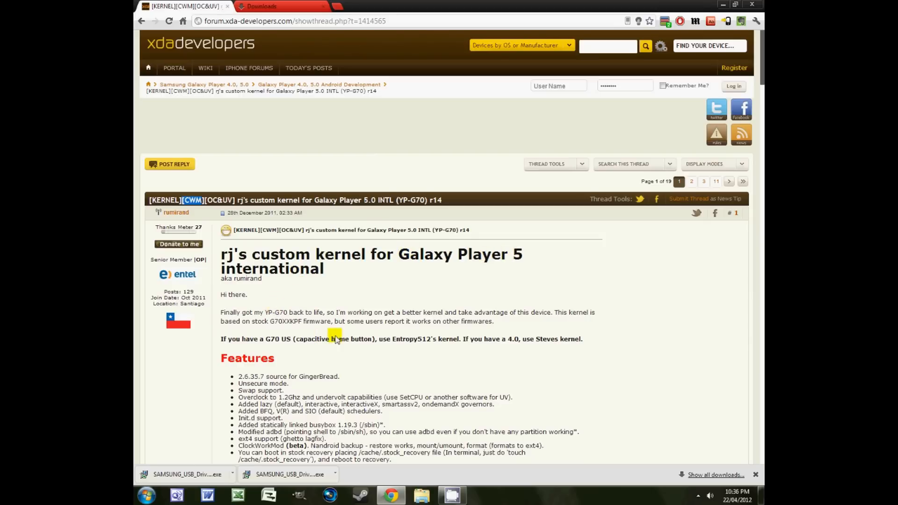
{"action": "mouse_move", "coordinate": [298, 90]}
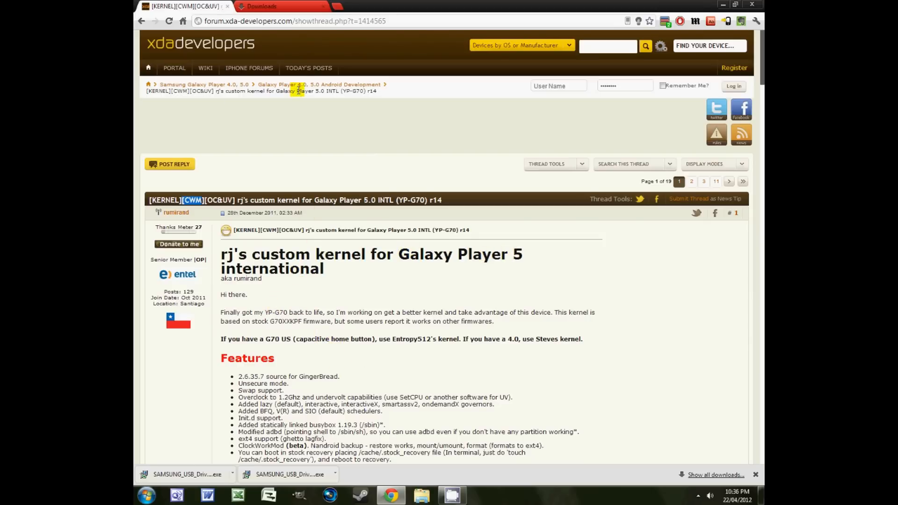
{"action": "mouse_move", "coordinate": [293, 350]}
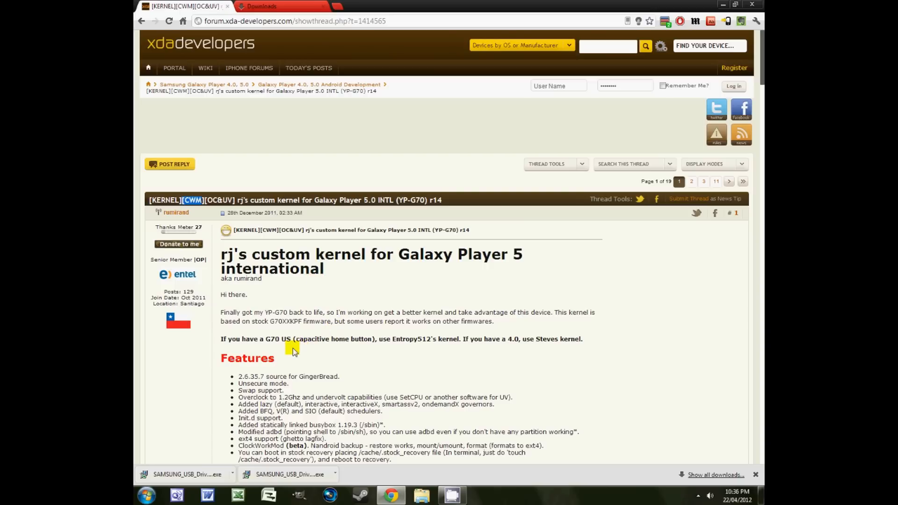
{"action": "mouse_move", "coordinate": [393, 337]}
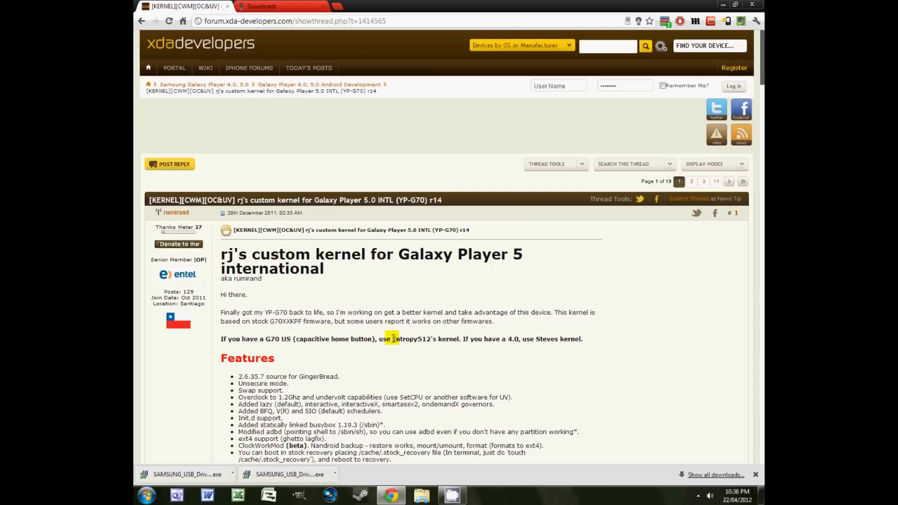
{"action": "double_click", "coordinate": [426, 339]}
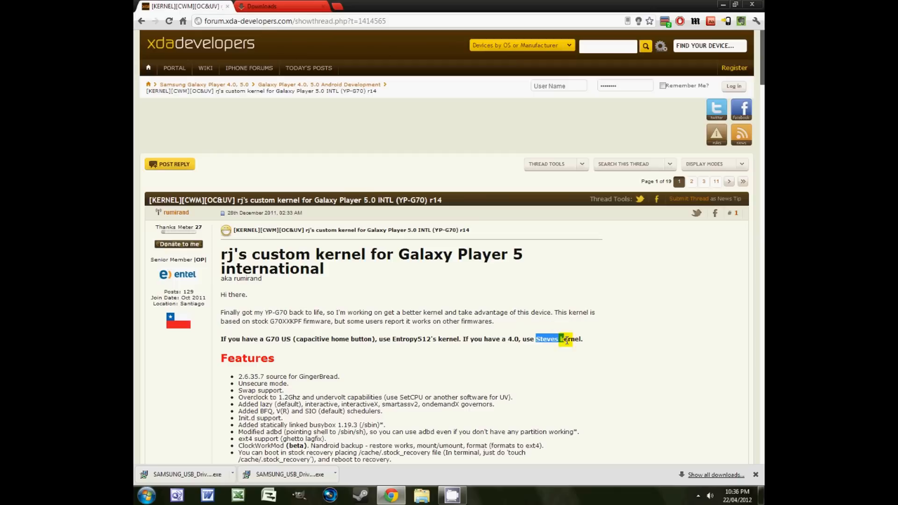
{"action": "scroll", "scroll_direction": "down", "scroll_amount": 3}
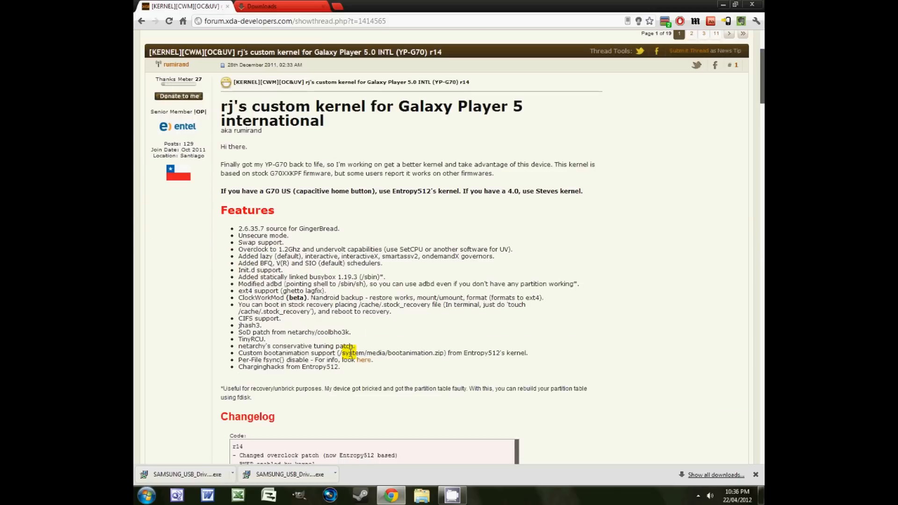
{"action": "scroll", "scroll_direction": "down", "scroll_amount": 3}
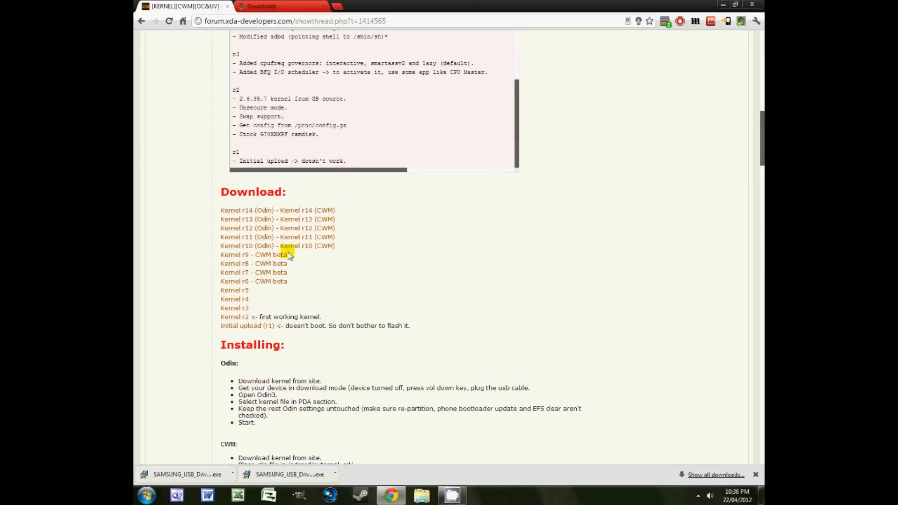
Step: Download the Kernel r14 (Odin) file and show Chrome's downloads list
{"action": "left_click", "coordinate": [261, 6]}
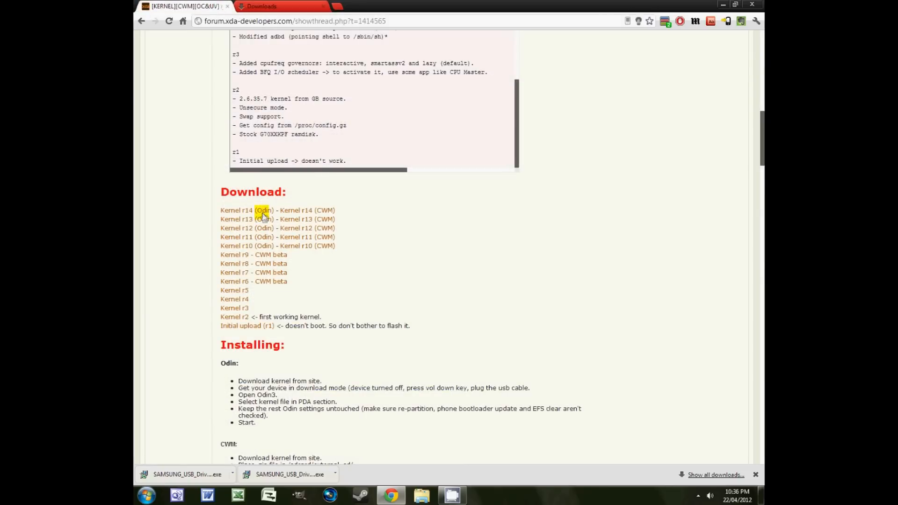
{"action": "mouse_move", "coordinate": [259, 213]}
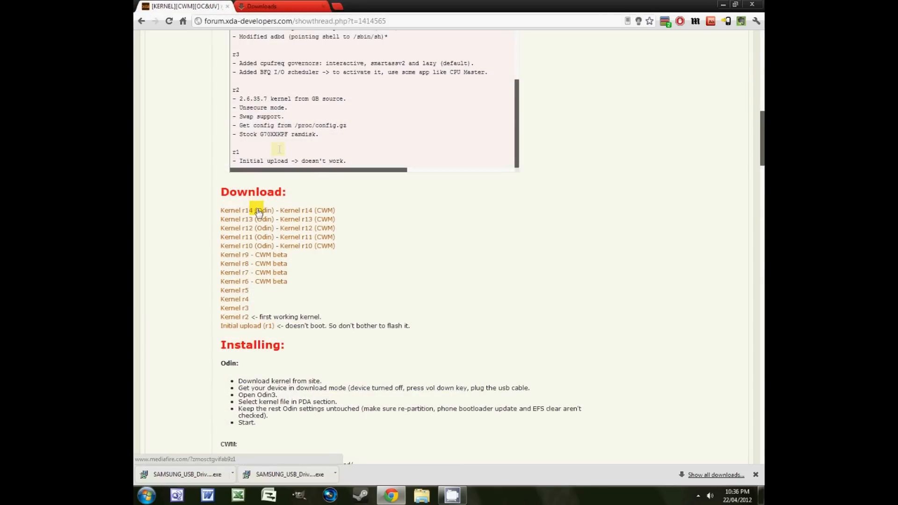
{"action": "left_click", "coordinate": [261, 6]}
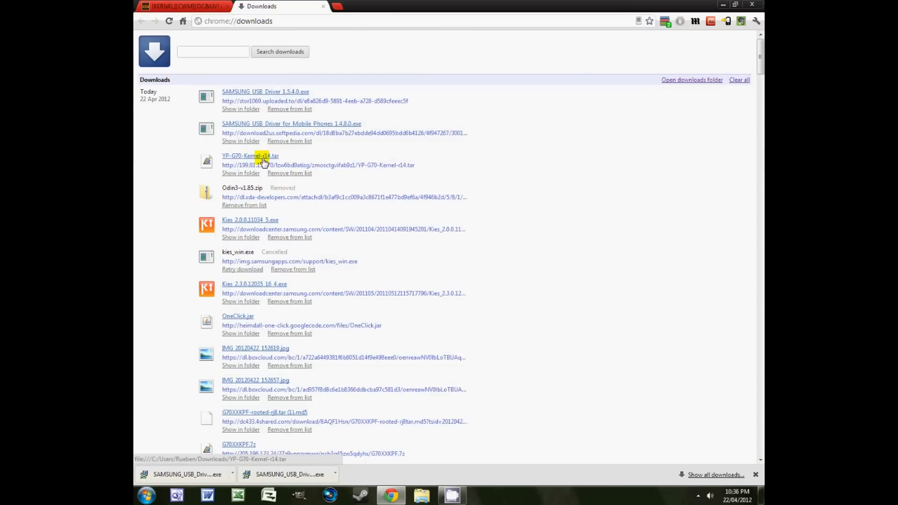
{"action": "mouse_move", "coordinate": [253, 92]}
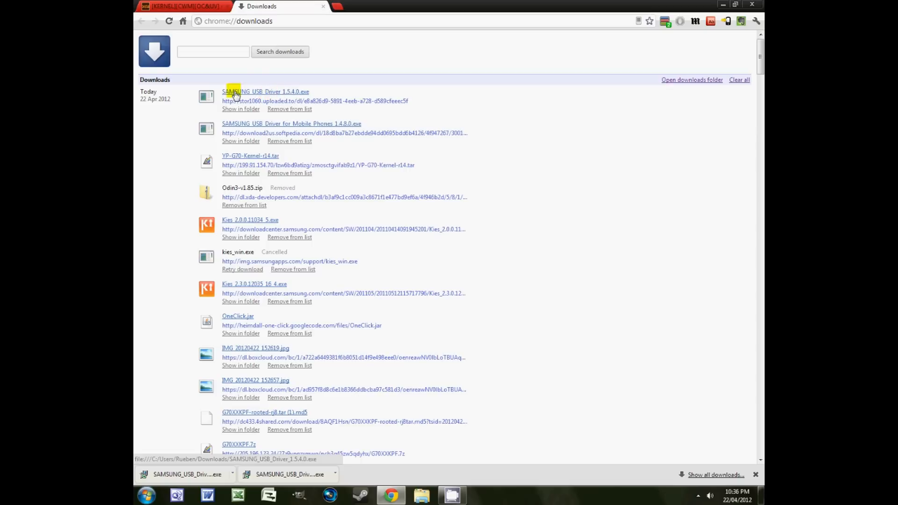
{"action": "mouse_move", "coordinate": [259, 94]}
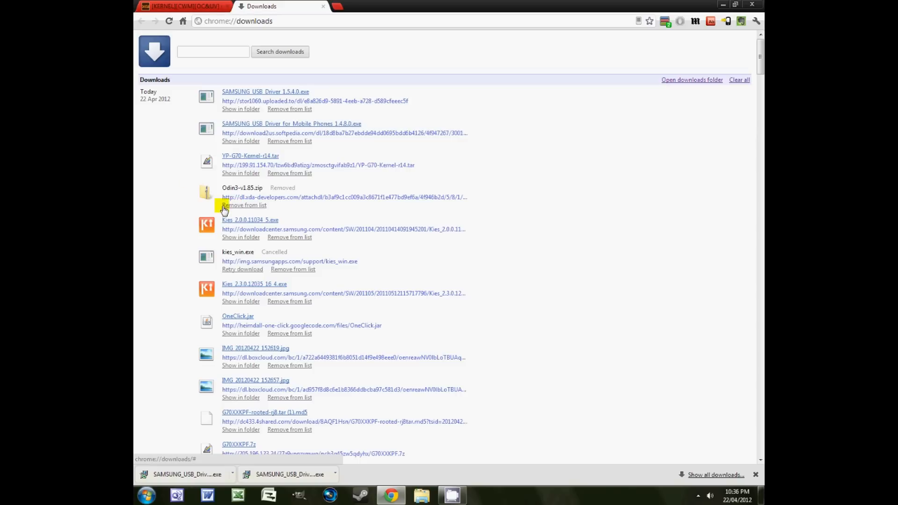
{"action": "mouse_move", "coordinate": [243, 202]}
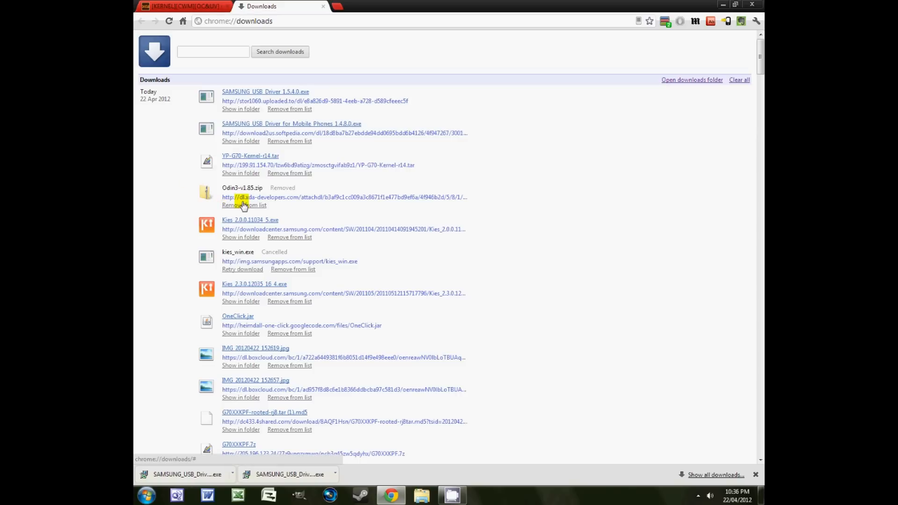
{"action": "mouse_move", "coordinate": [257, 202]}
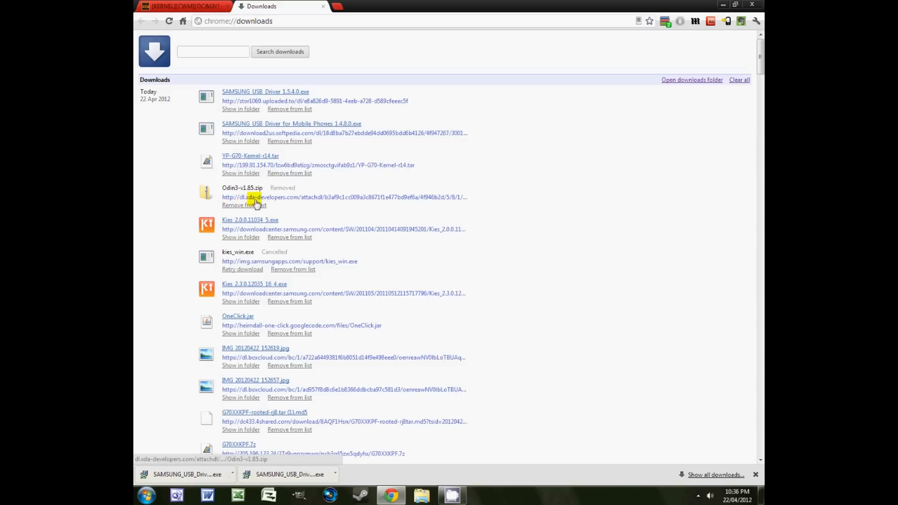
{"action": "mouse_move", "coordinate": [275, 156]}
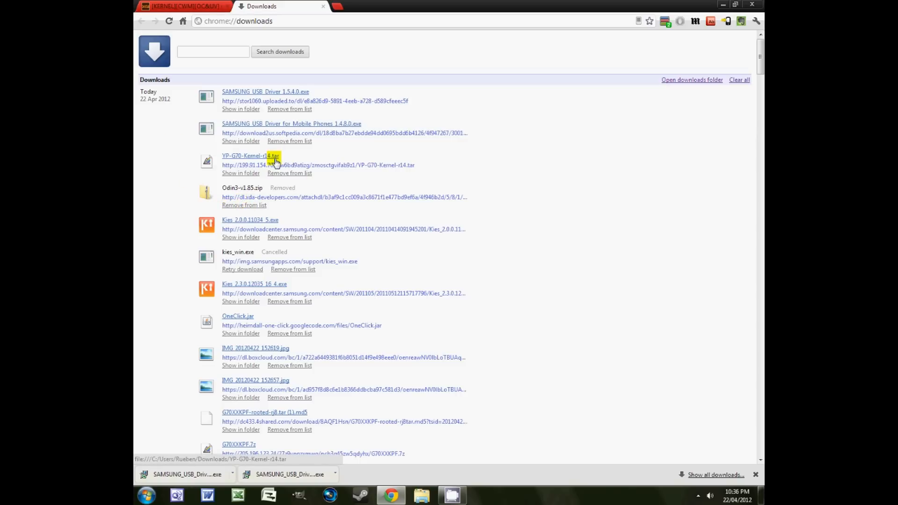
{"action": "mouse_move", "coordinate": [222, 151]}
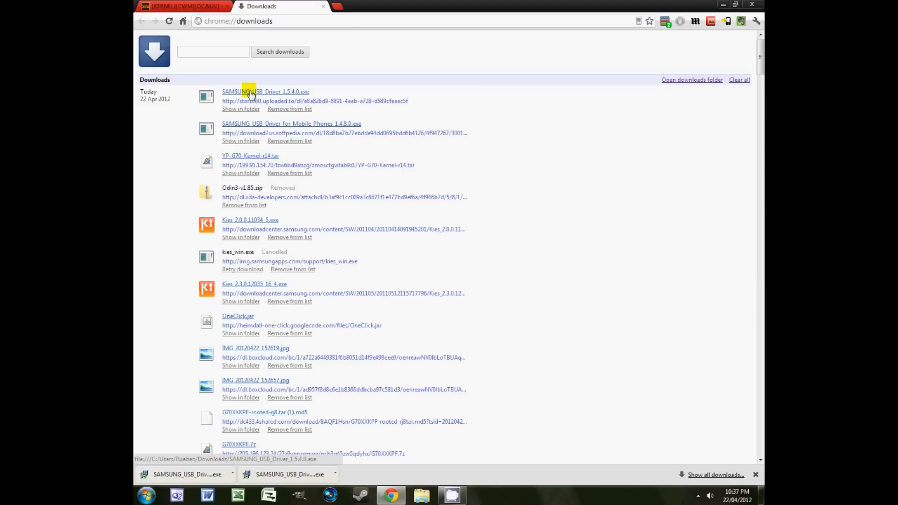
{"action": "mouse_move", "coordinate": [261, 95]}
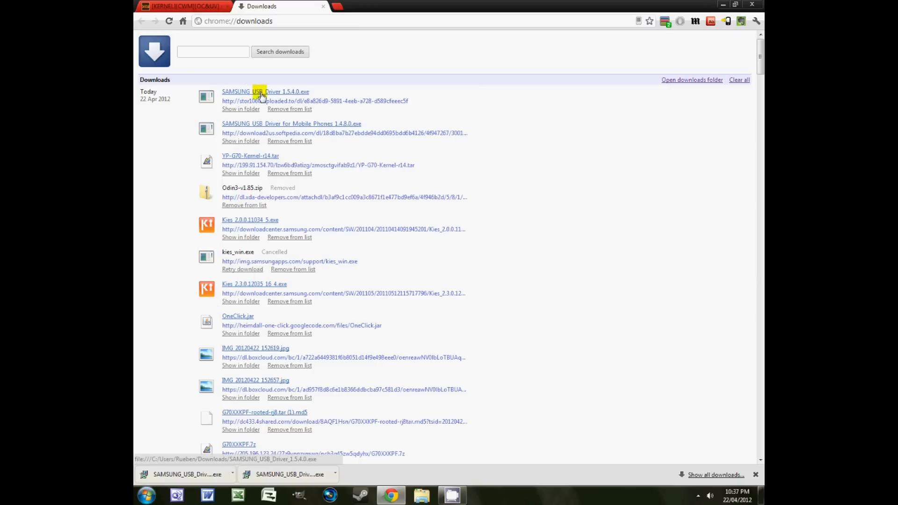
{"action": "mouse_move", "coordinate": [362, 207]}
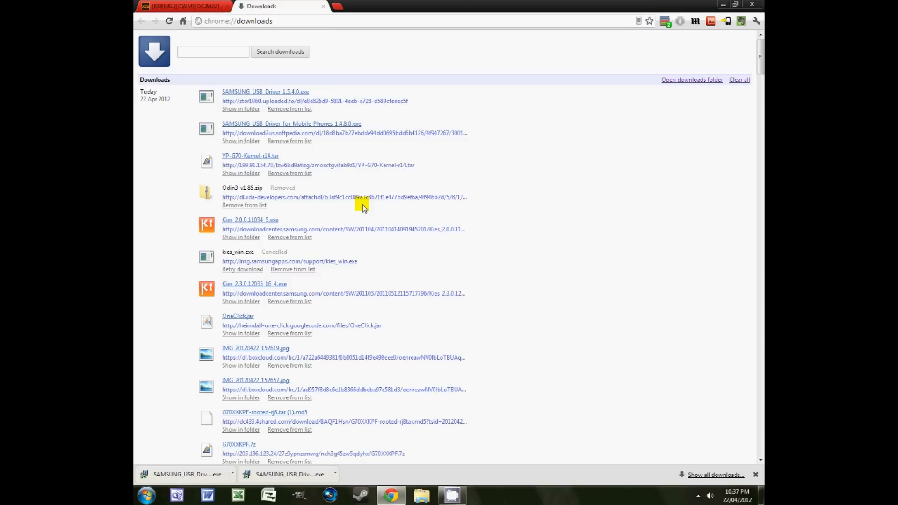
{"action": "mouse_move", "coordinate": [303, 122]}
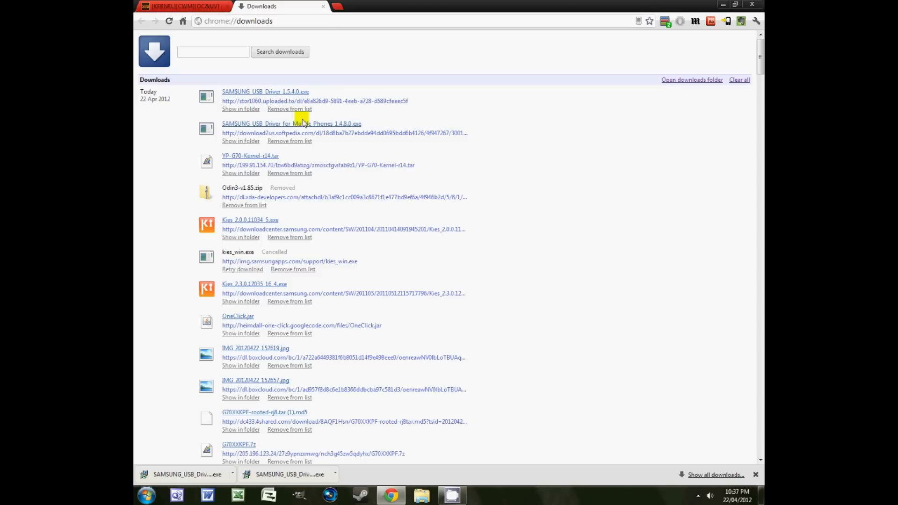
{"action": "mouse_move", "coordinate": [281, 96]}
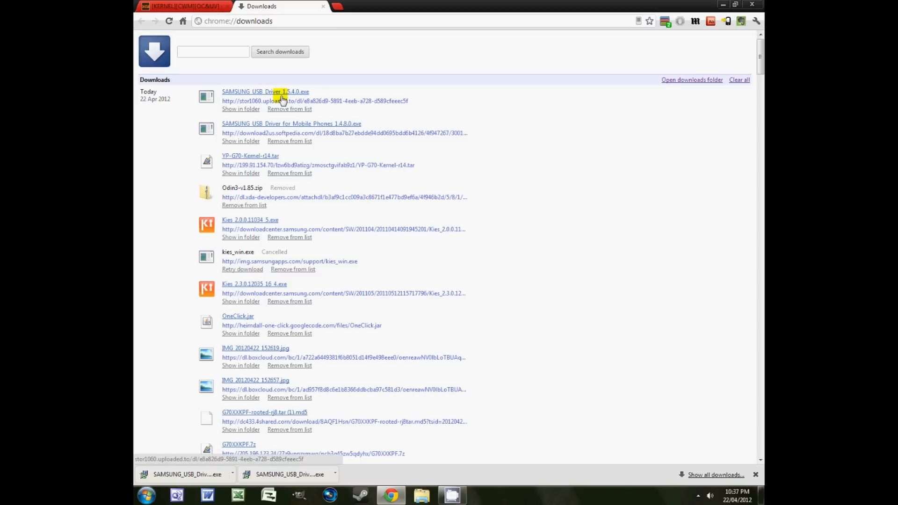
Step: Open the Windows Start menu over the downloads page
{"action": "left_click", "coordinate": [145, 495]}
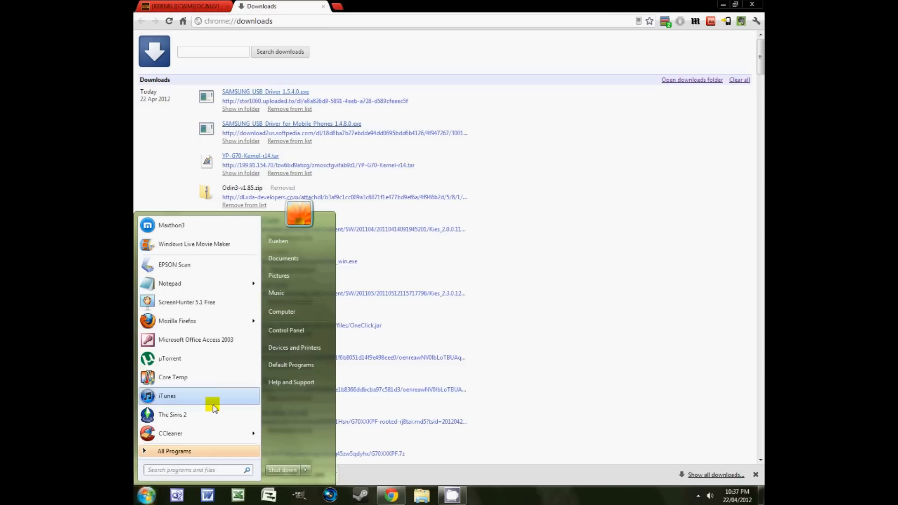
Step: Search 'odin' in the Start menu and launch Odin3 v1.85
{"action": "type", "text": "odin"}
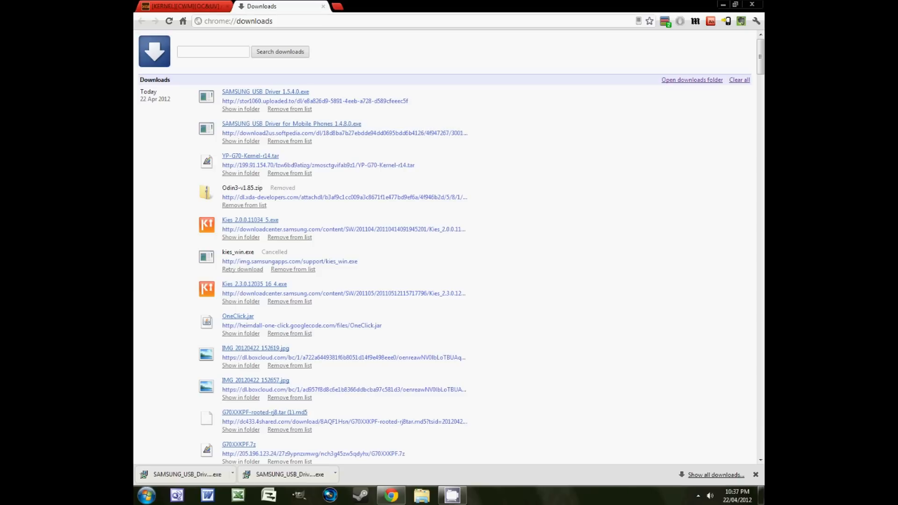
{"action": "left_click", "coordinate": [483, 495]}
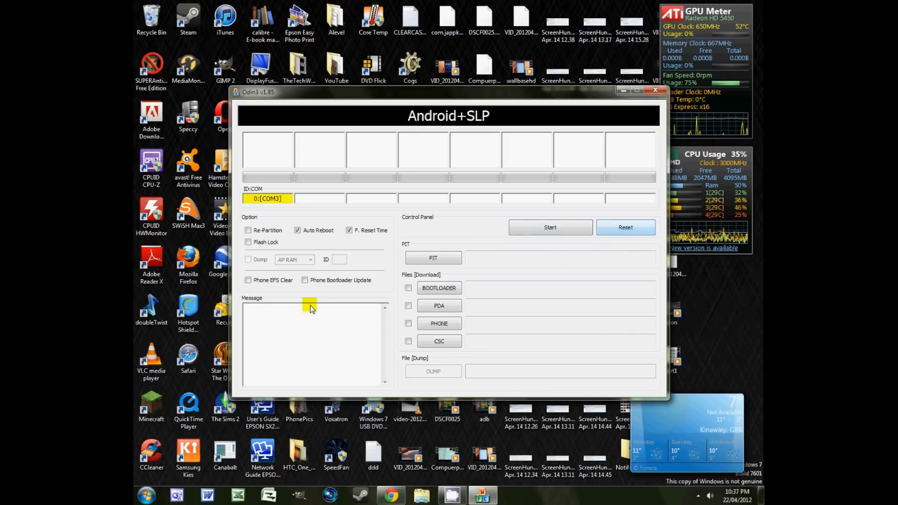
Step: Load YP-G70-Kernel-r14.tar from Downloads into the PDA slot
{"action": "left_click", "coordinate": [439, 305]}
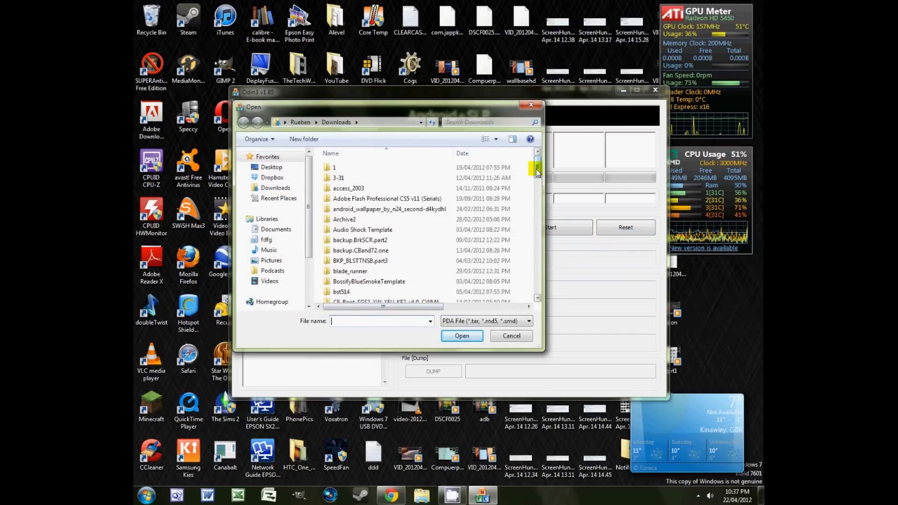
{"action": "scroll", "scroll_direction": "down", "scroll_amount": 3}
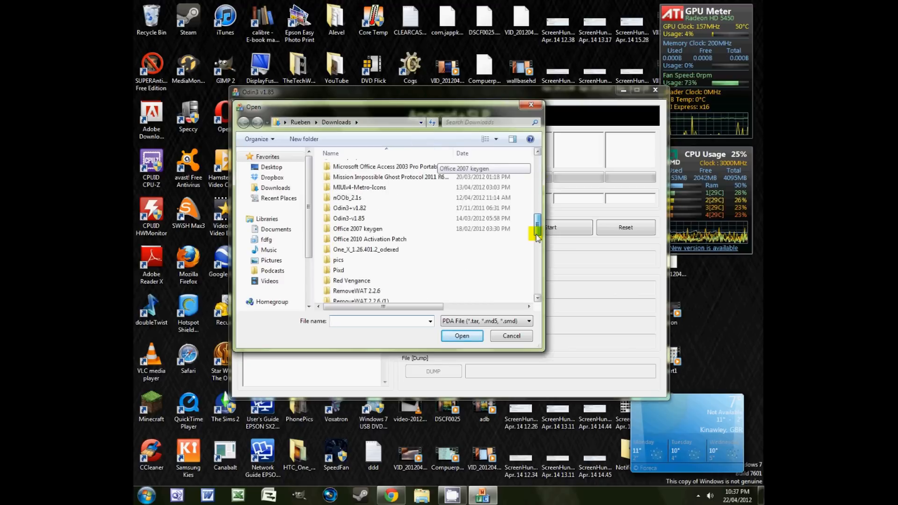
{"action": "left_click", "coordinate": [357, 297]}
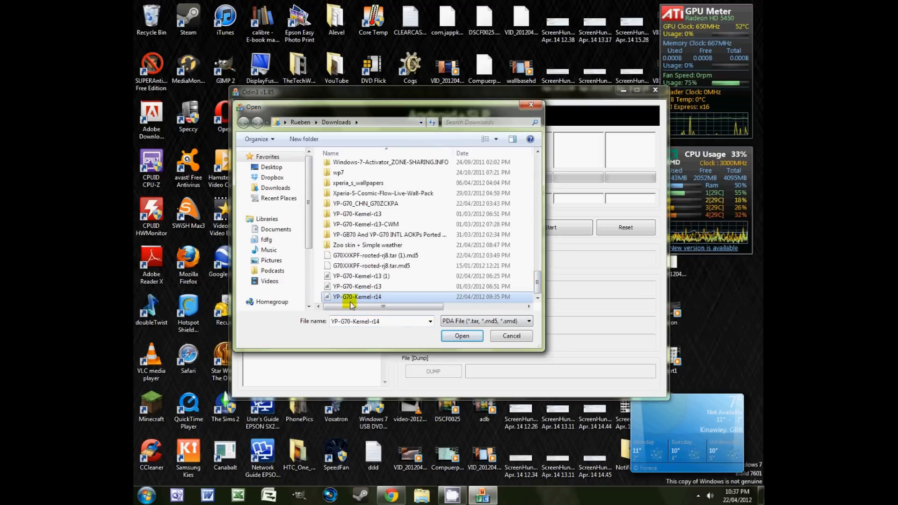
{"action": "left_click", "coordinate": [462, 336]}
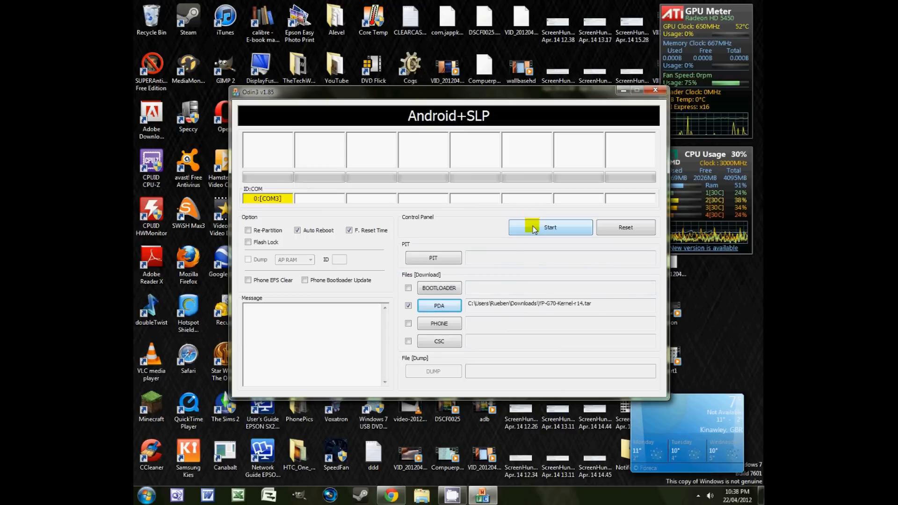
Step: Start flashing the r14 kernel to the device, then close Odin3
{"action": "left_click", "coordinate": [549, 227]}
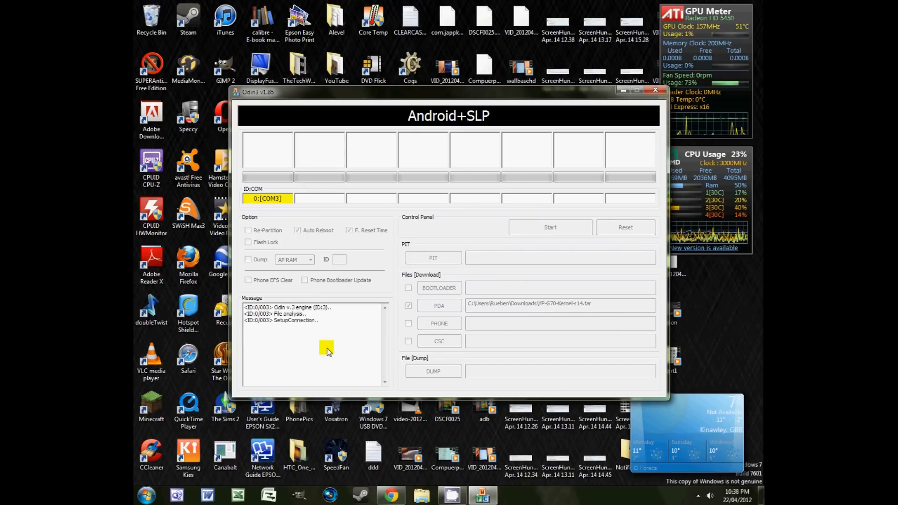
{"action": "left_click", "coordinate": [549, 228]}
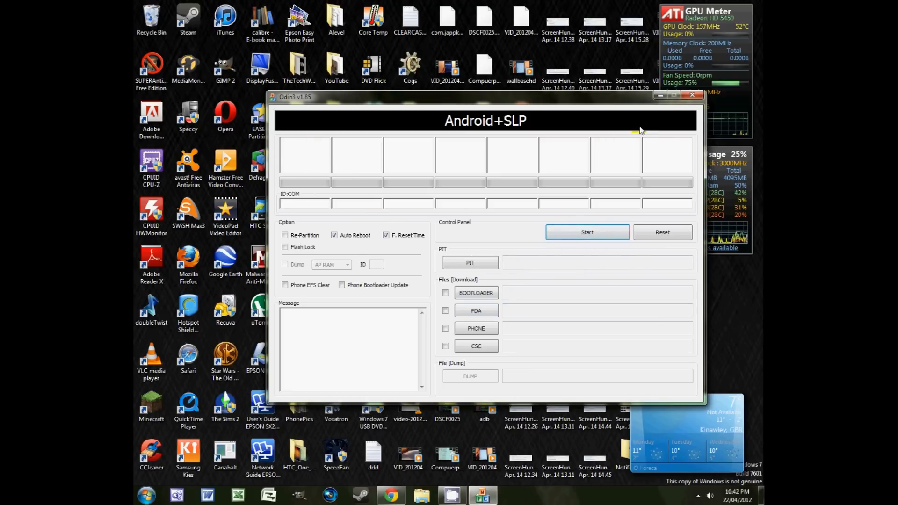
{"action": "left_click", "coordinate": [692, 95]}
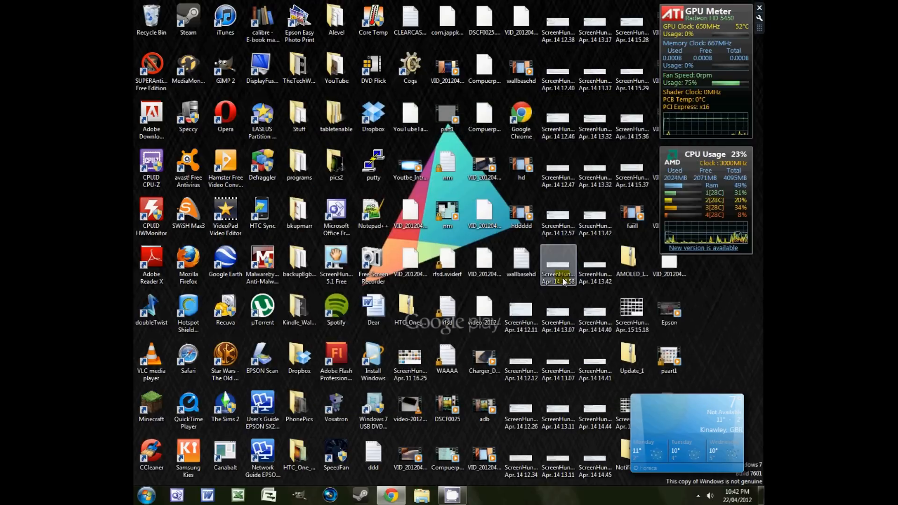